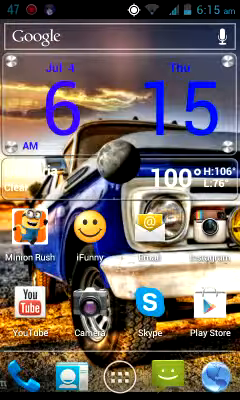
Launch the Play Store from the home screen to reach the Screencast Video Recorder listing
click(202, 335)
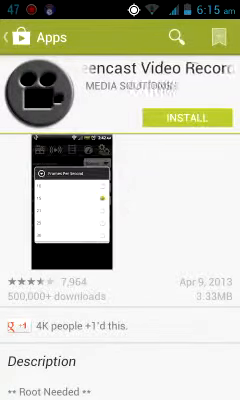
Swipe through the app's screenshots on the listing before installing and launching it
scroll(left, 3)
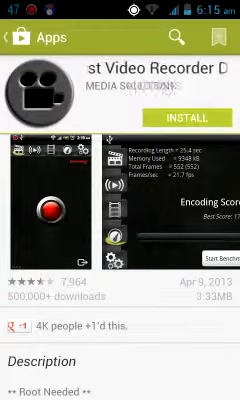
scroll(left, 3)
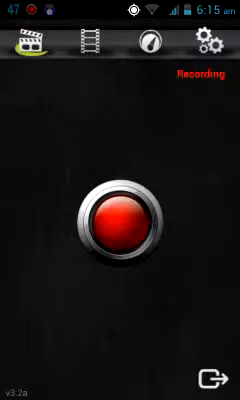
View the encoding benchmark score, then the settings down to Screenshot Settings (PNG format, filename shot)
click(155, 46)
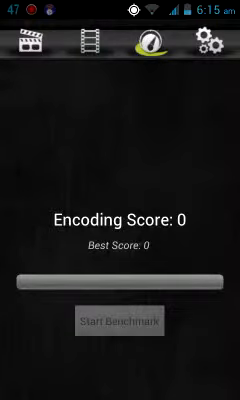
click(213, 45)
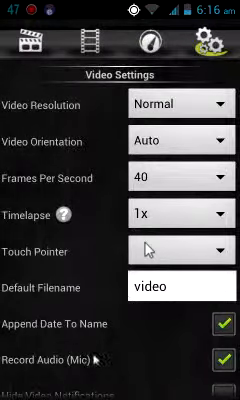
scroll(down, 3)
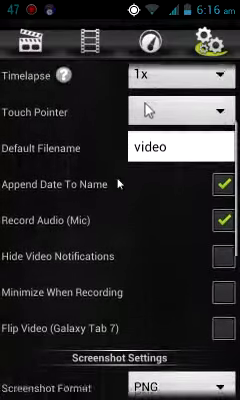
scroll(down, 3)
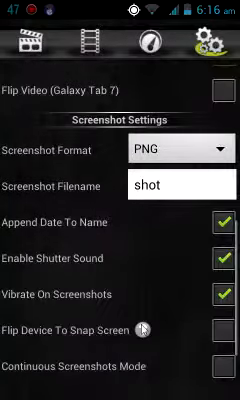